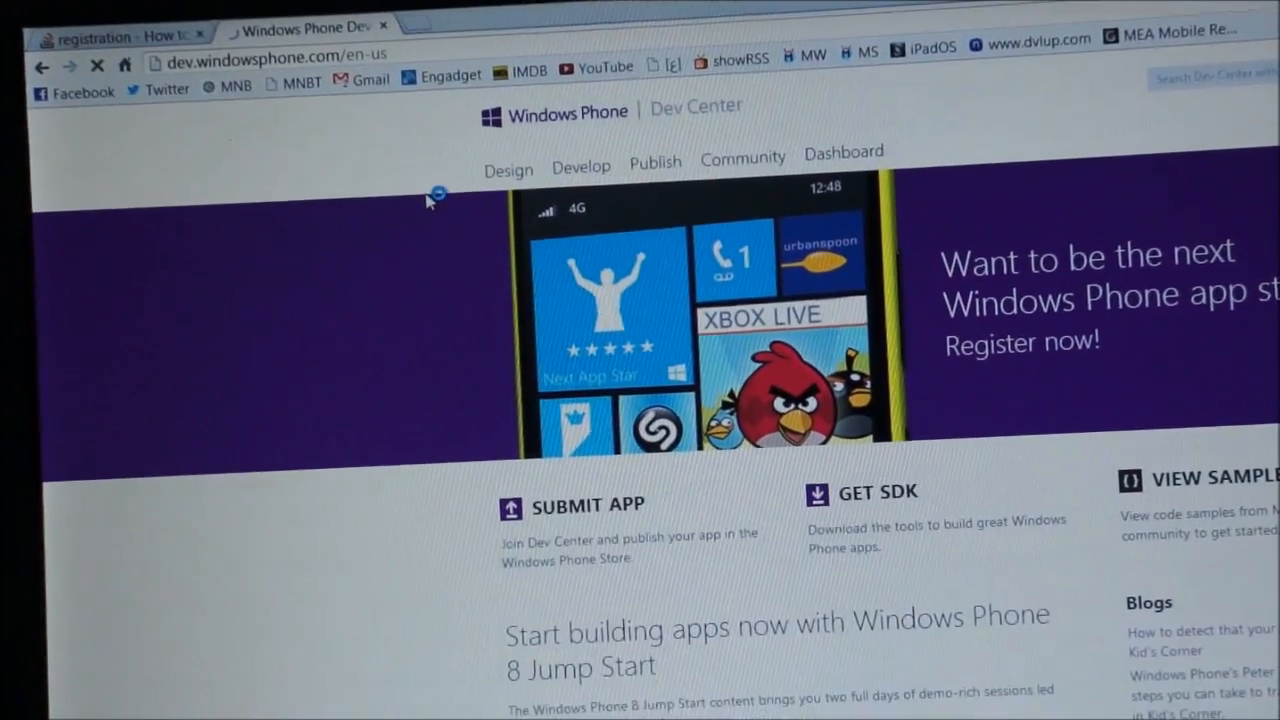
Launch Windows Phone Developer Registration from the Start search results under Apps.
scroll(down, 3)
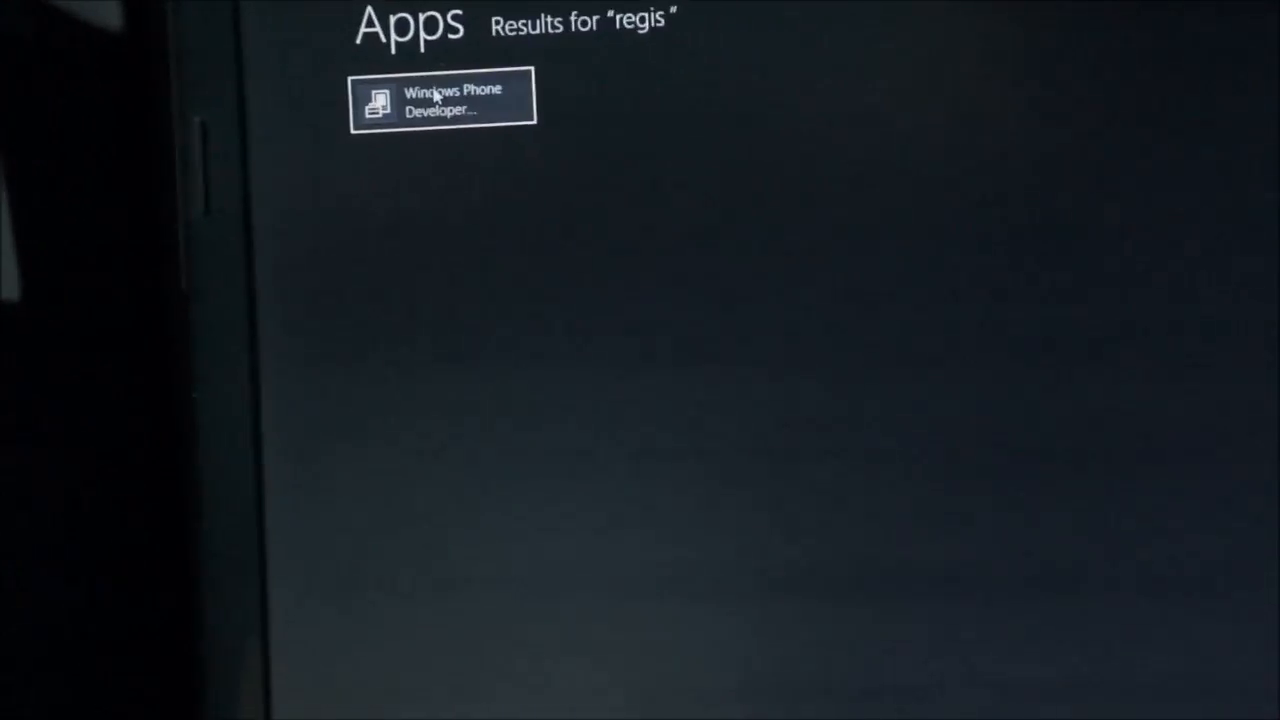
click(442, 100)
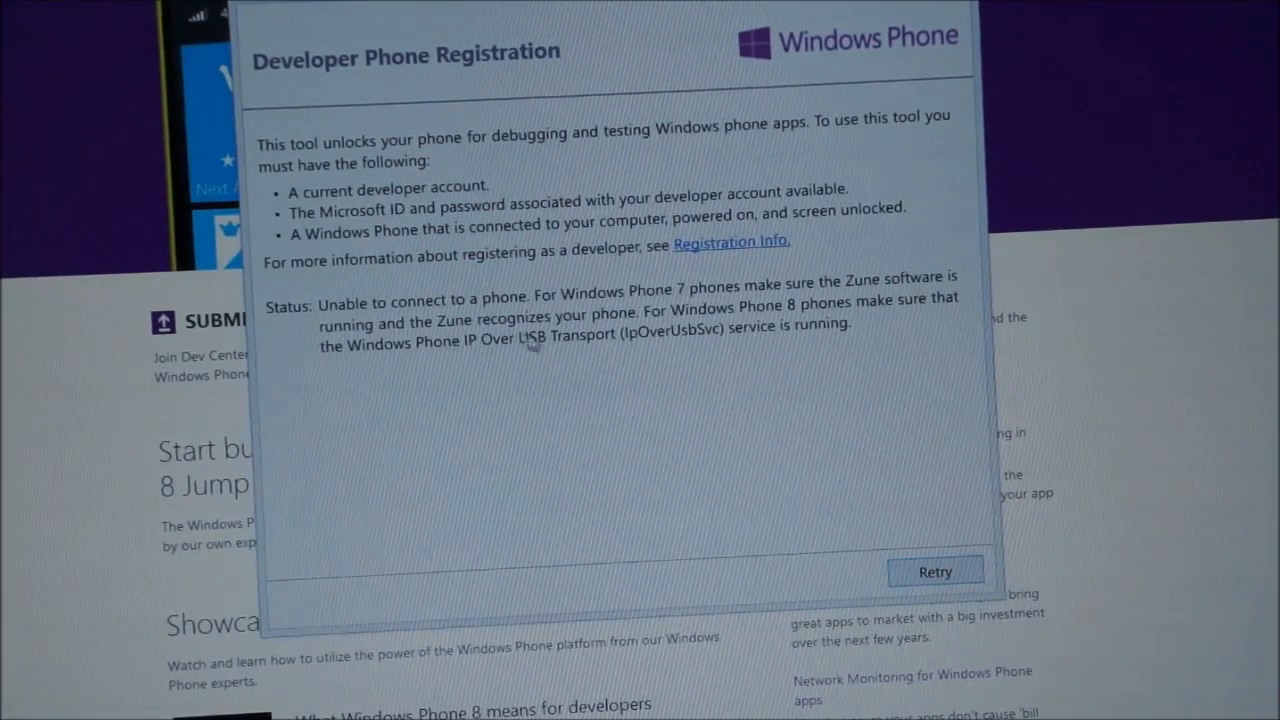
mouse_move(696, 364)
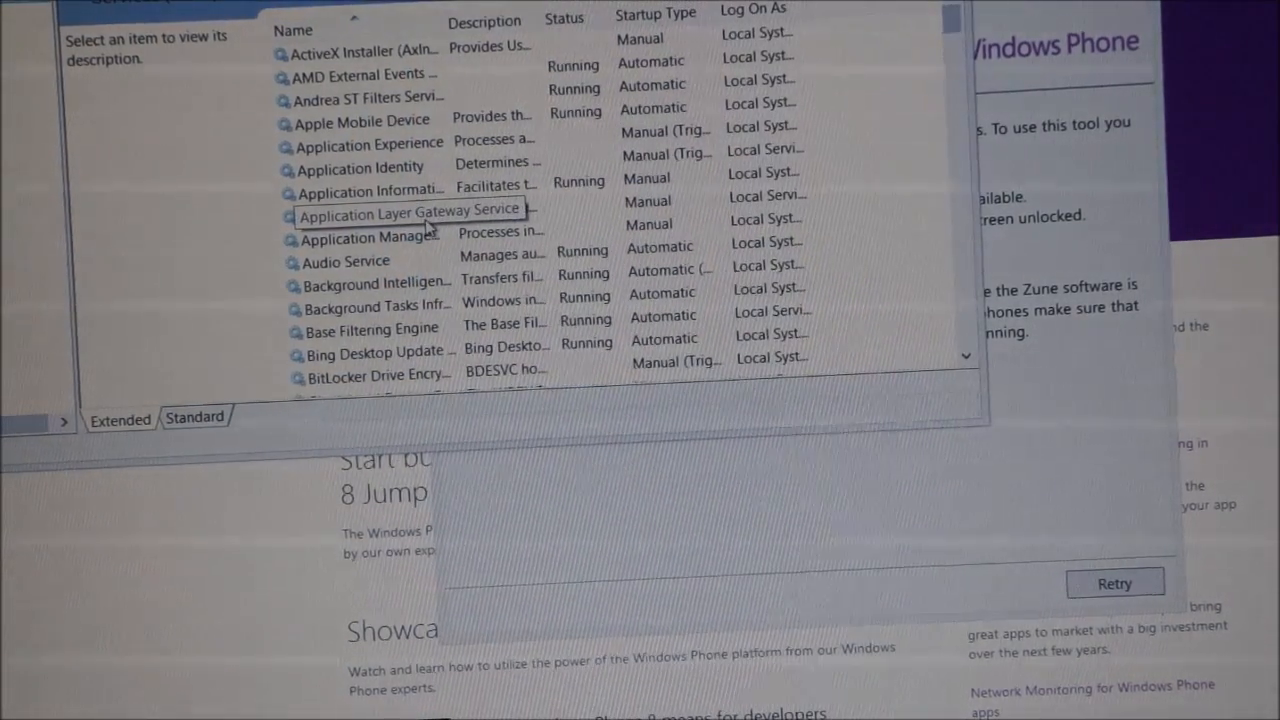
Start the Windows Phone IP over USB Transport (IpOverUsbSvc) service from its context menu.
click(408, 212)
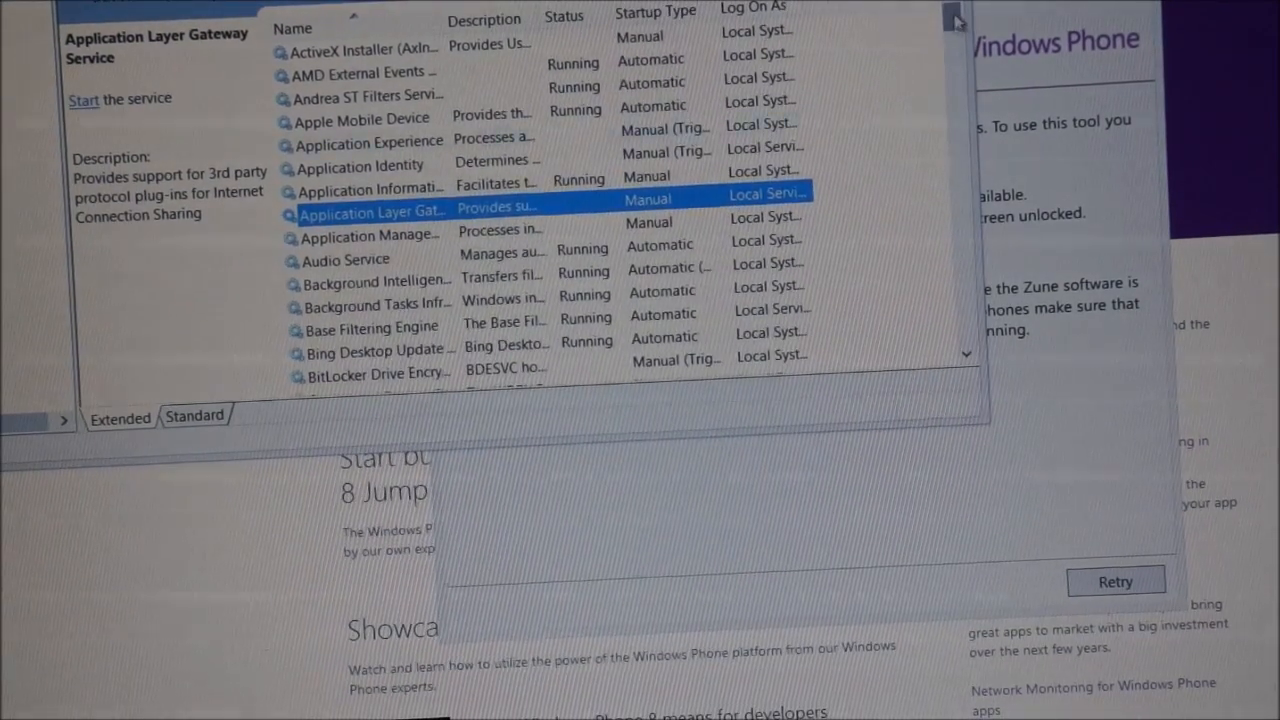
scroll(down, 3)
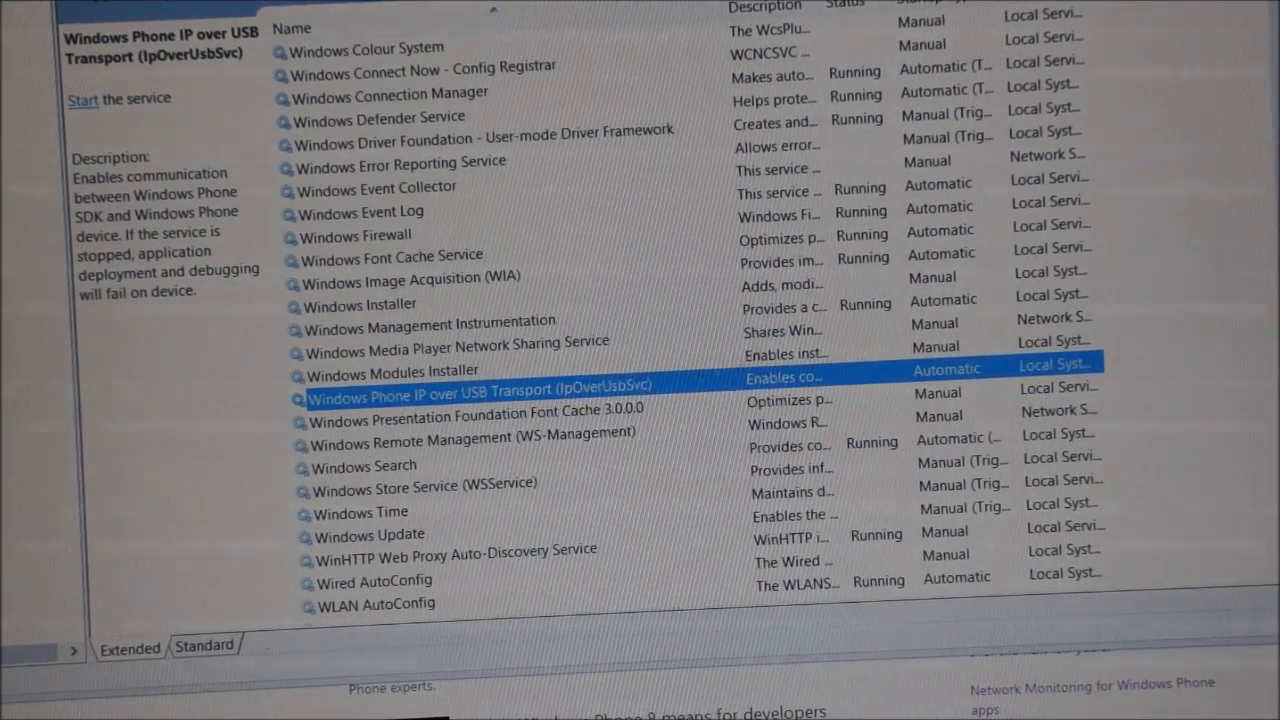
right_click(470, 388)
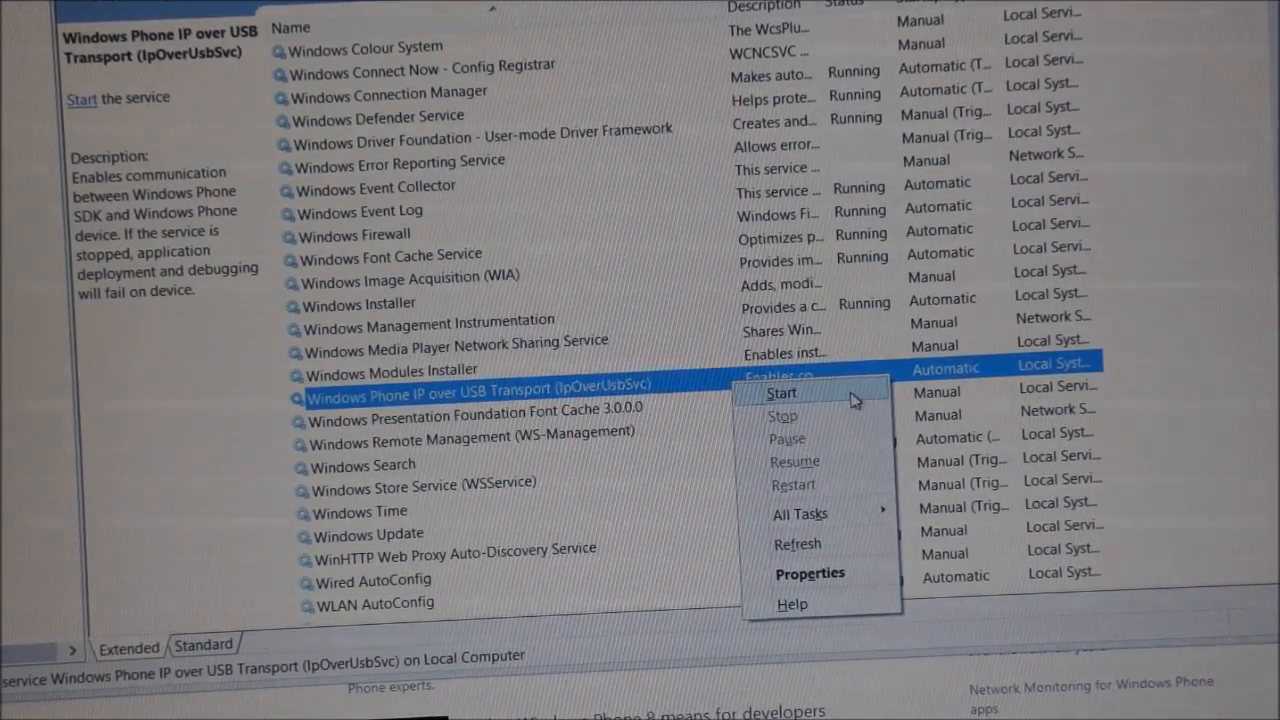
click(784, 392)
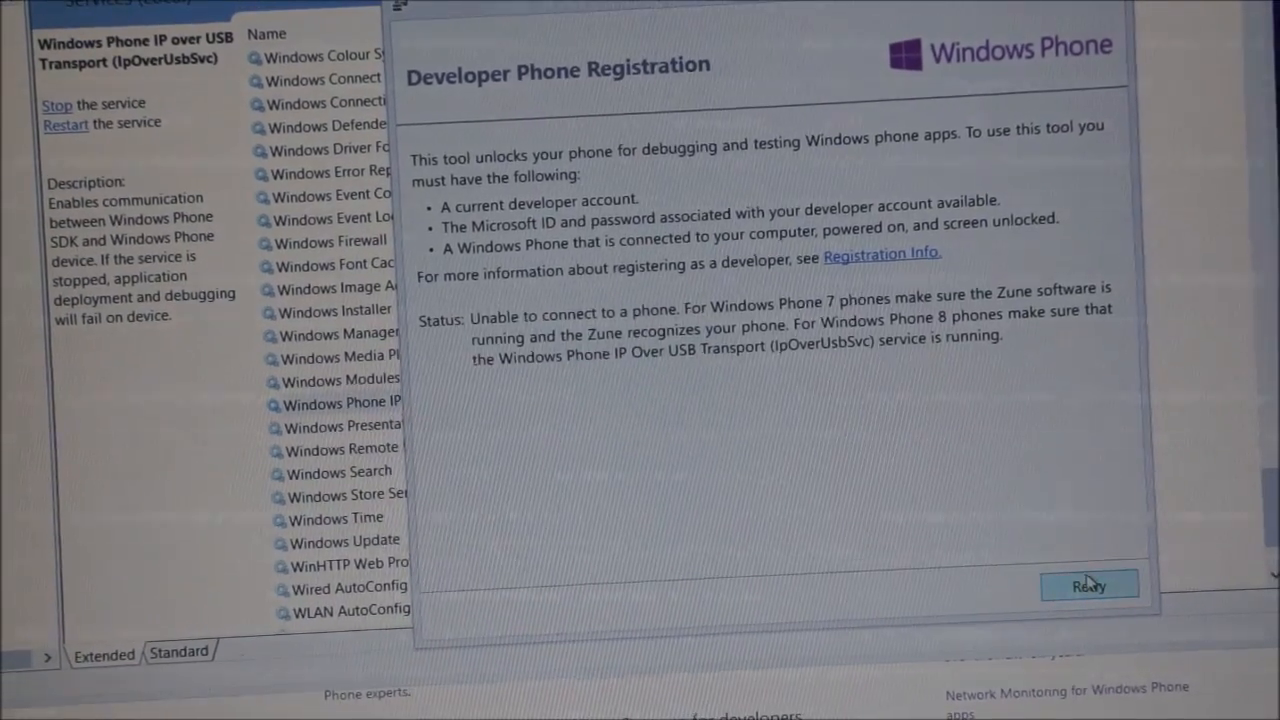
Retry phone detection, then register the identified Windows Phone 8 device.
click(1088, 586)
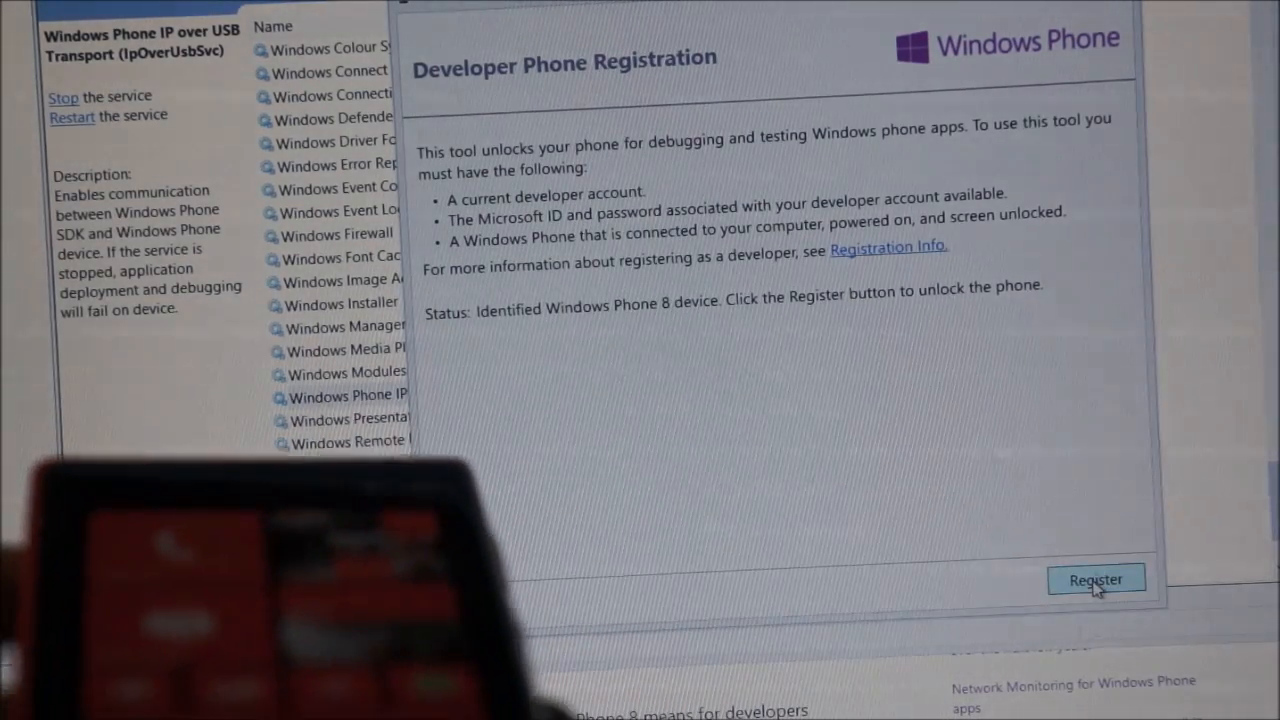
click(1096, 580)
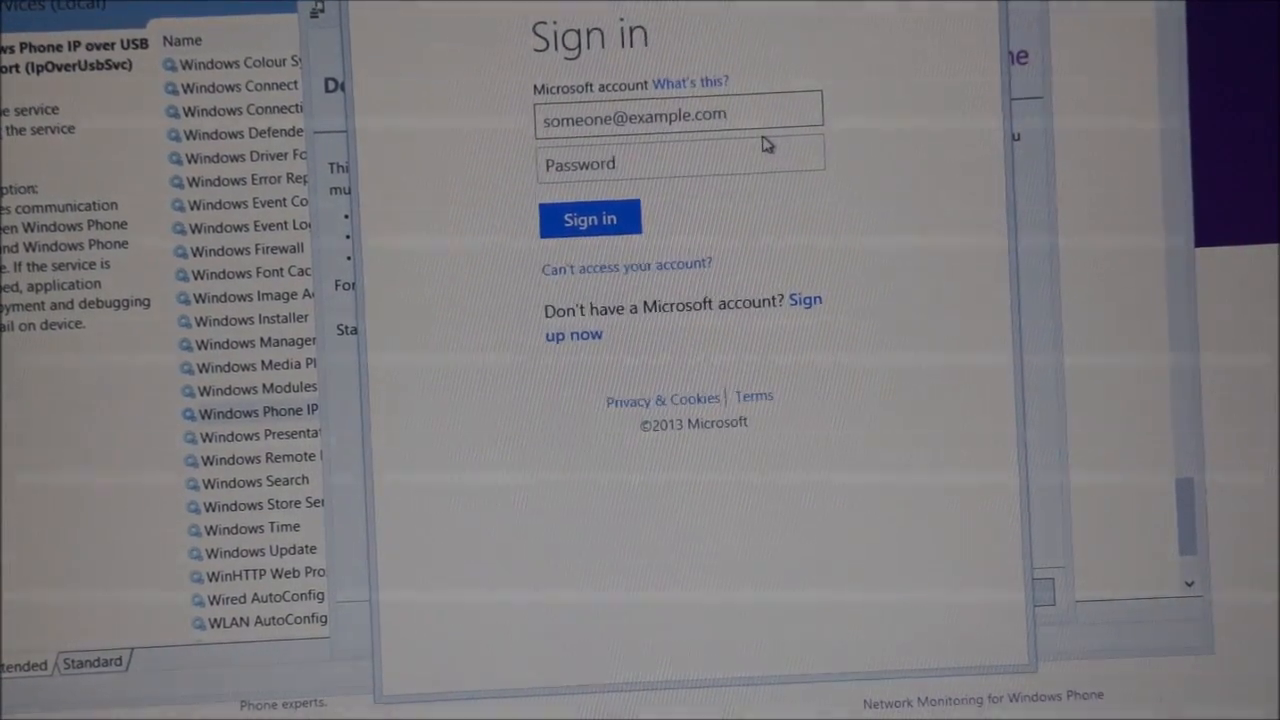
Sign in with the Microsoft developer account and close the tool after the unlock succeeds.
click(588, 218)
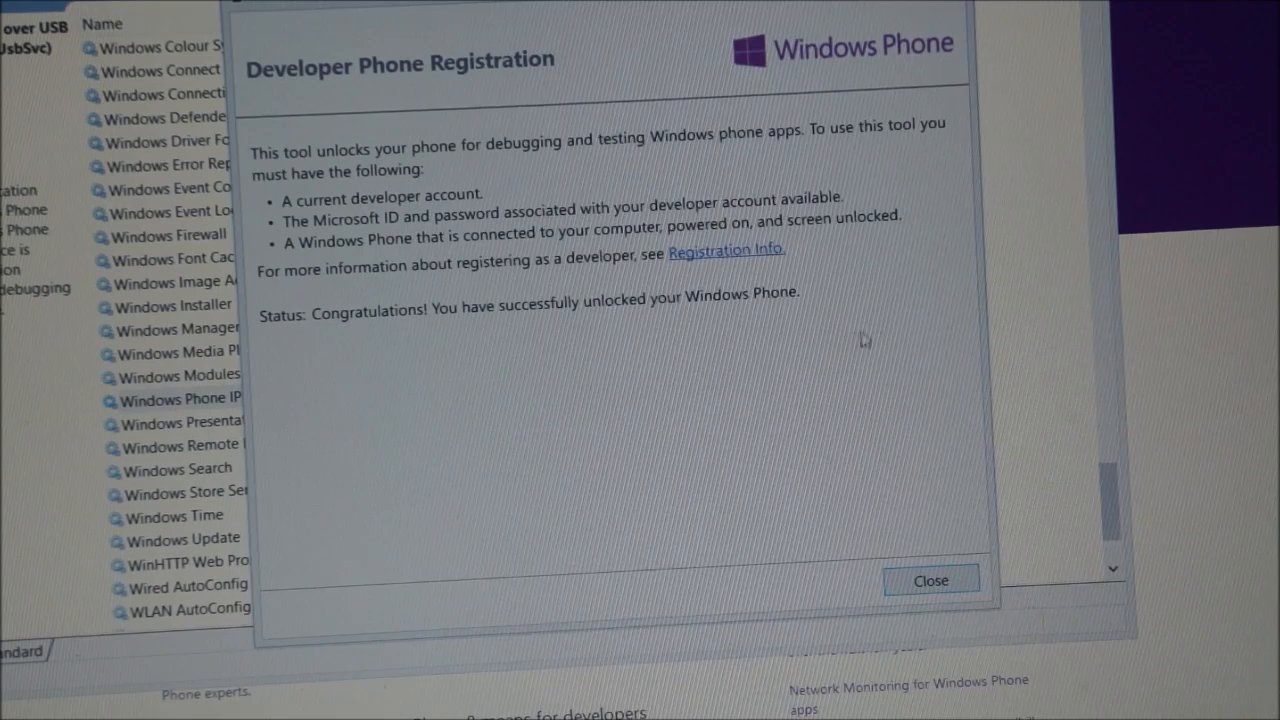
mouse_move(722, 370)
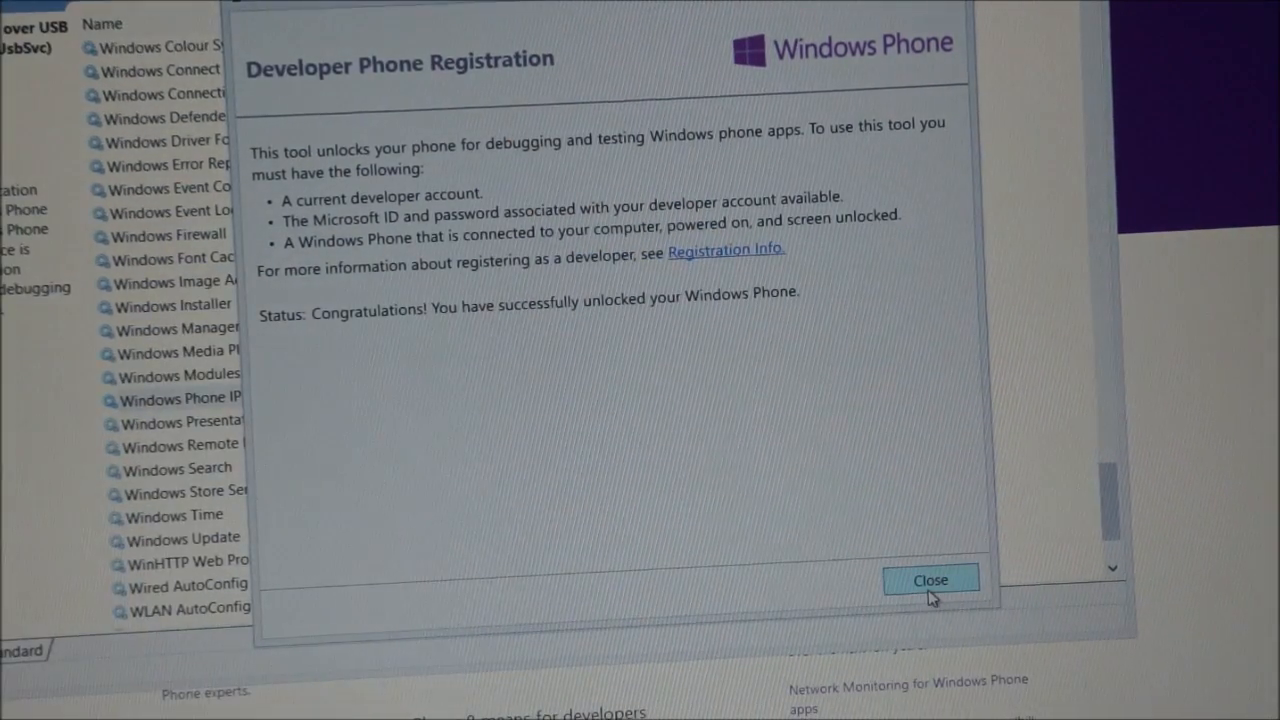
click(930, 580)
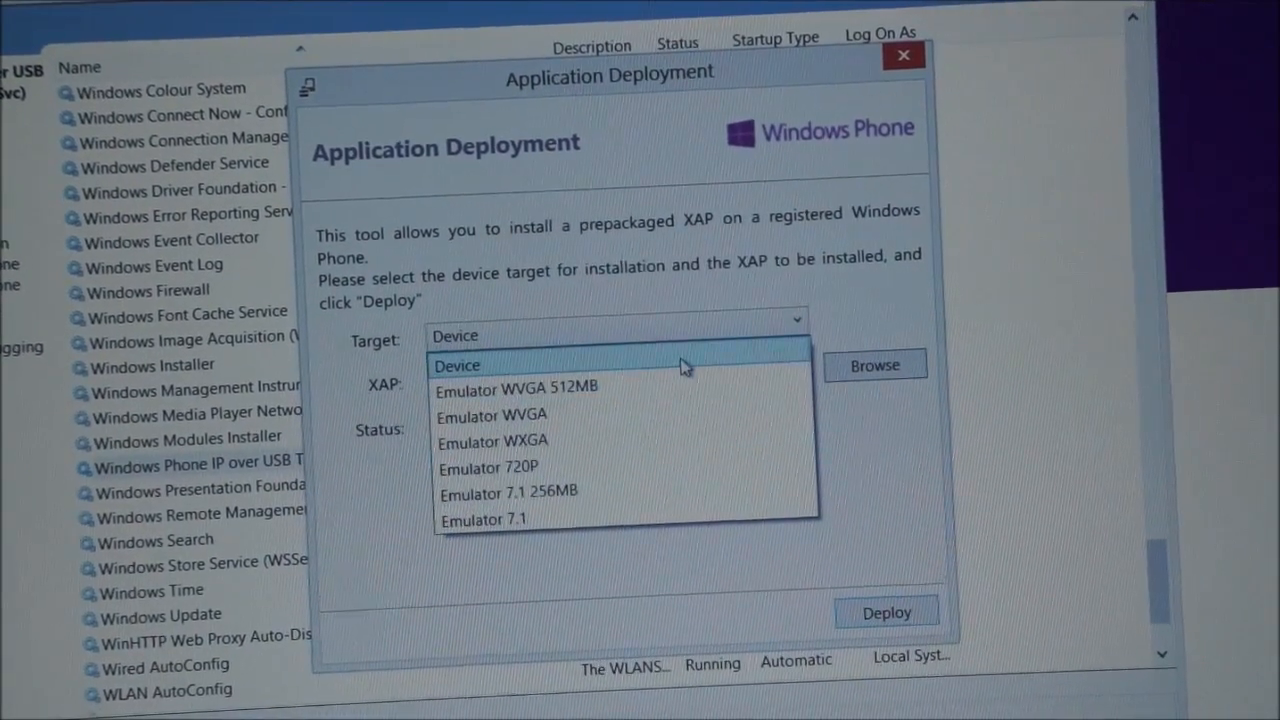
Set the deployment target to Device and browse for a XAP file to install.
click(456, 364)
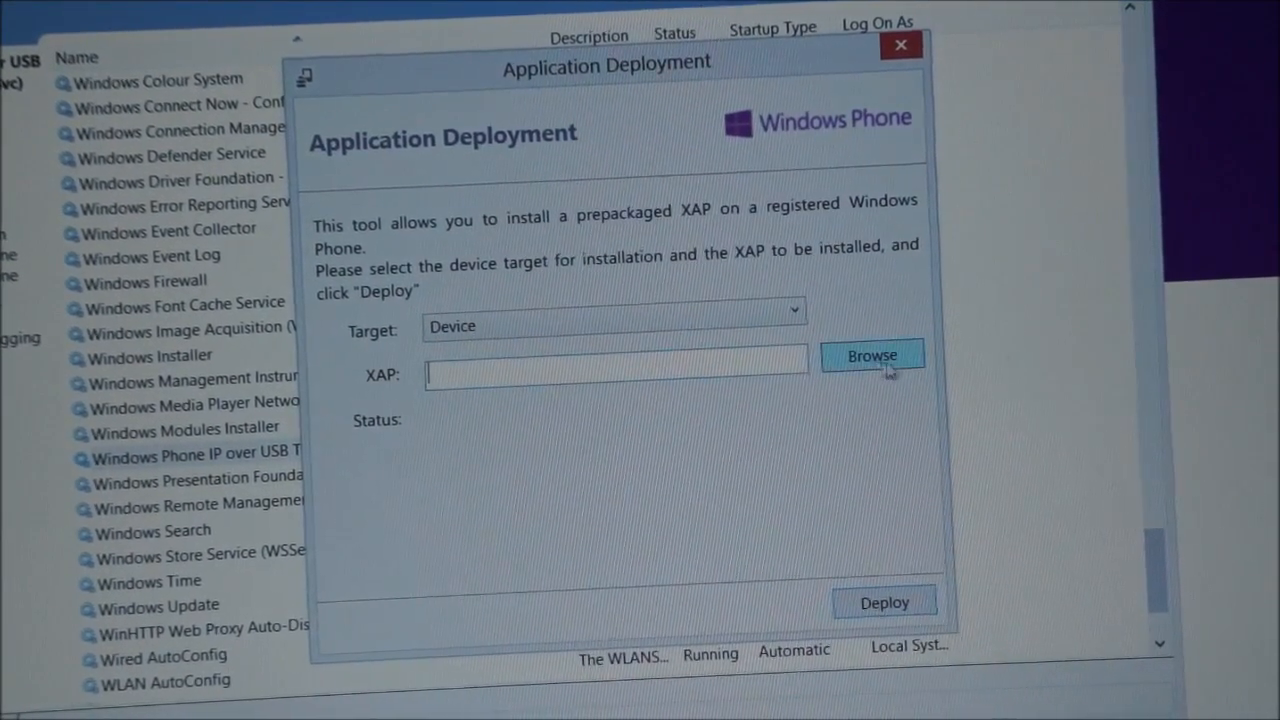
click(872, 356)
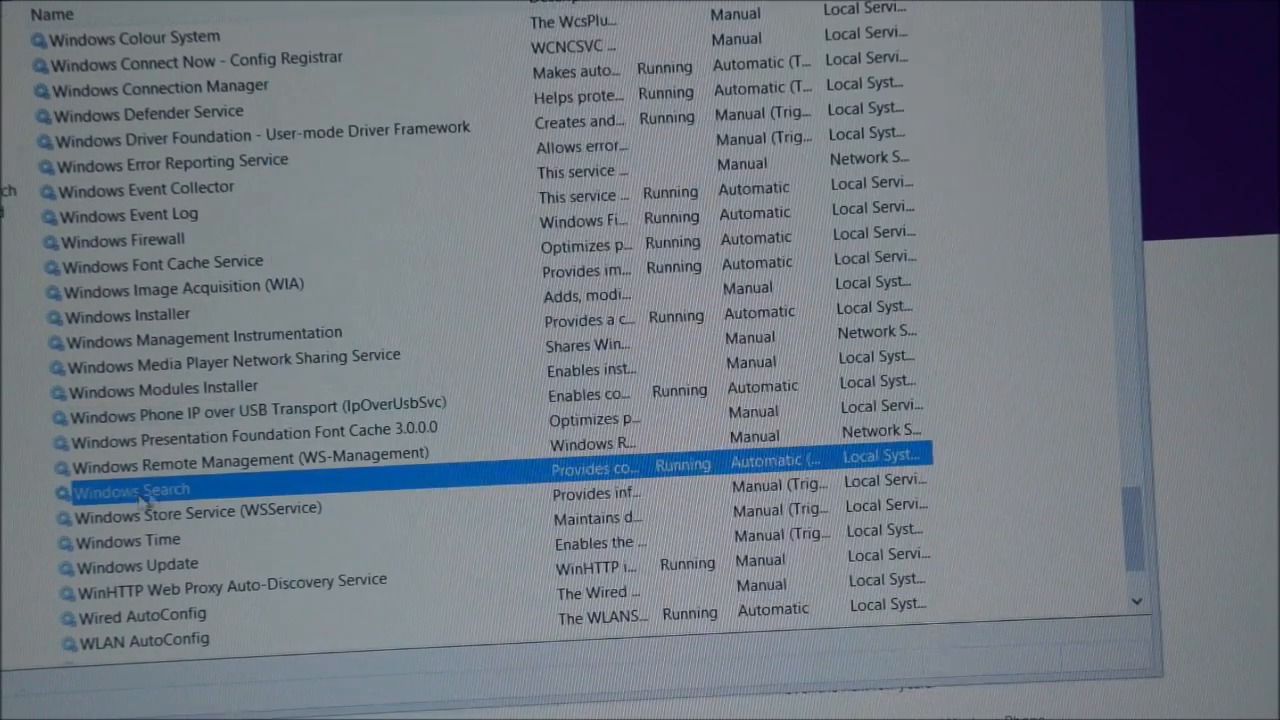
Select the Windows Phone IP over USB Transport row to confirm it shows Running.
click(250, 402)
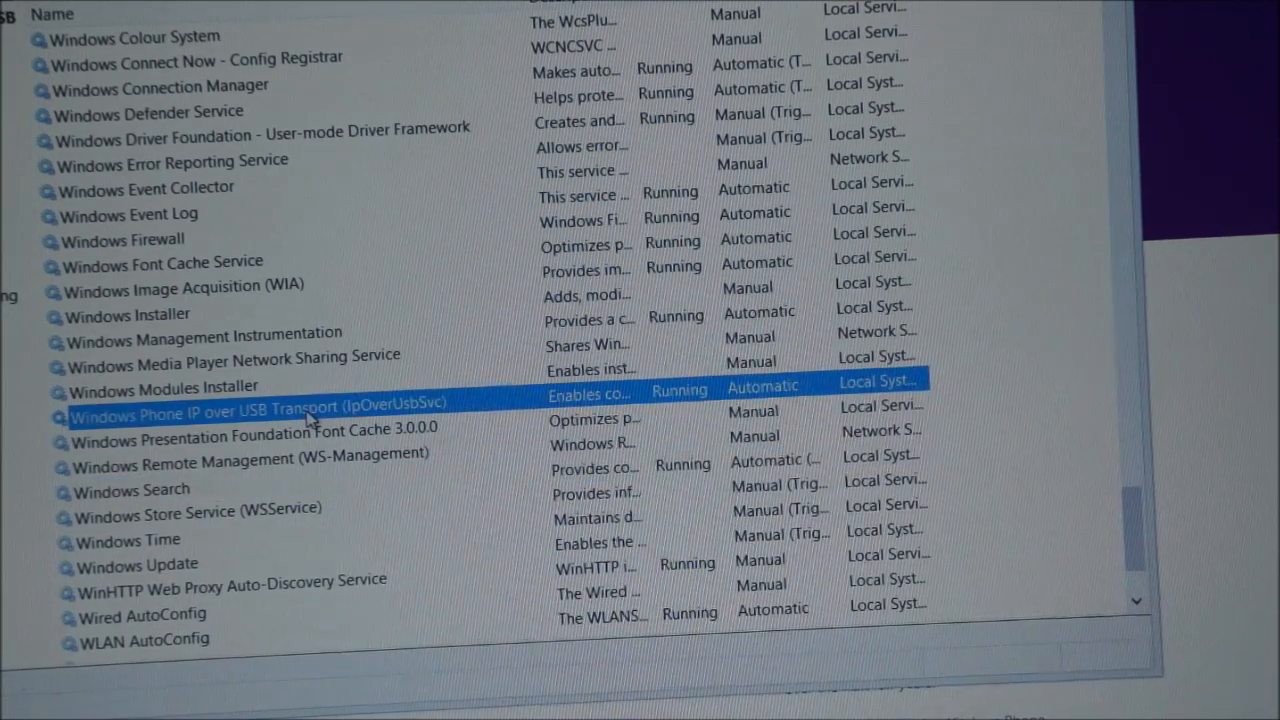
mouse_move(400, 498)
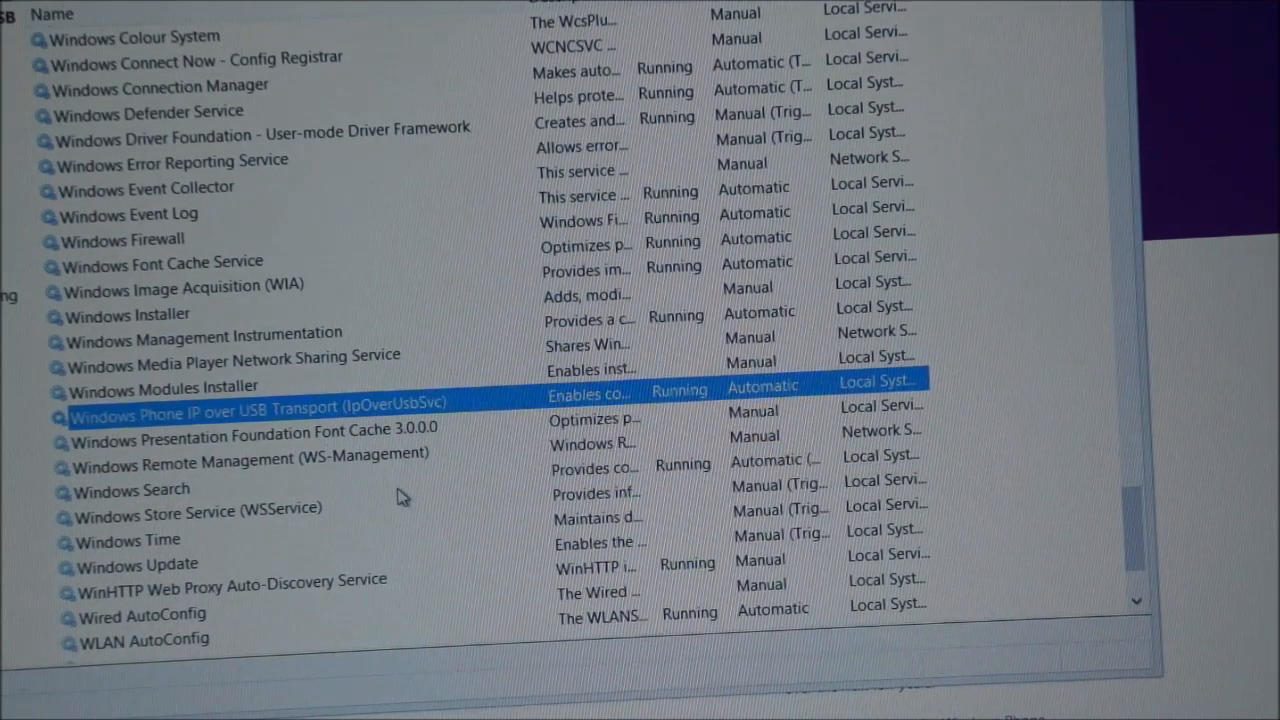